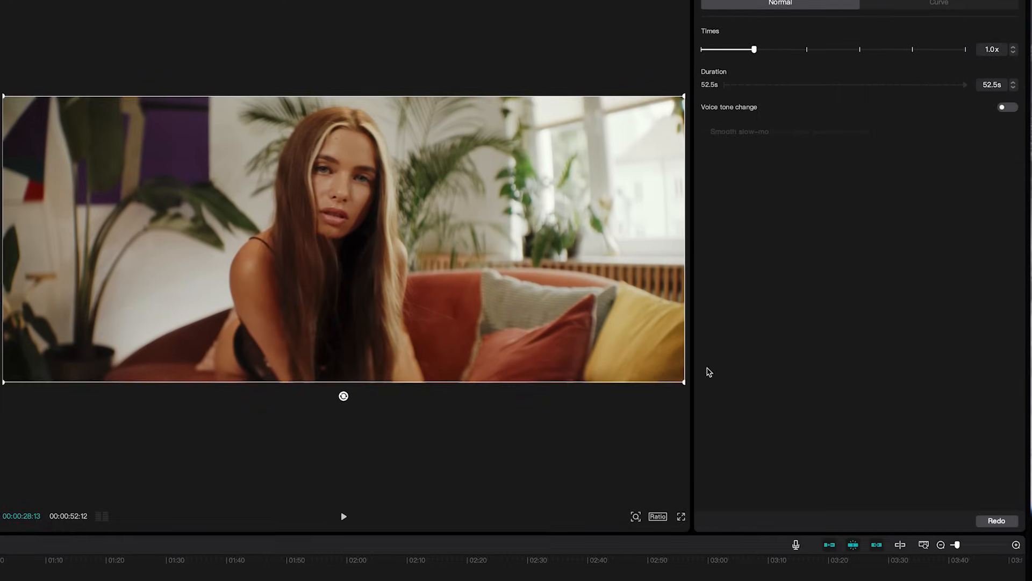
Enable Relight with a Facial preset and move the light source near the woman's face.
{"action": "left_click", "coordinate": [709, 110]}
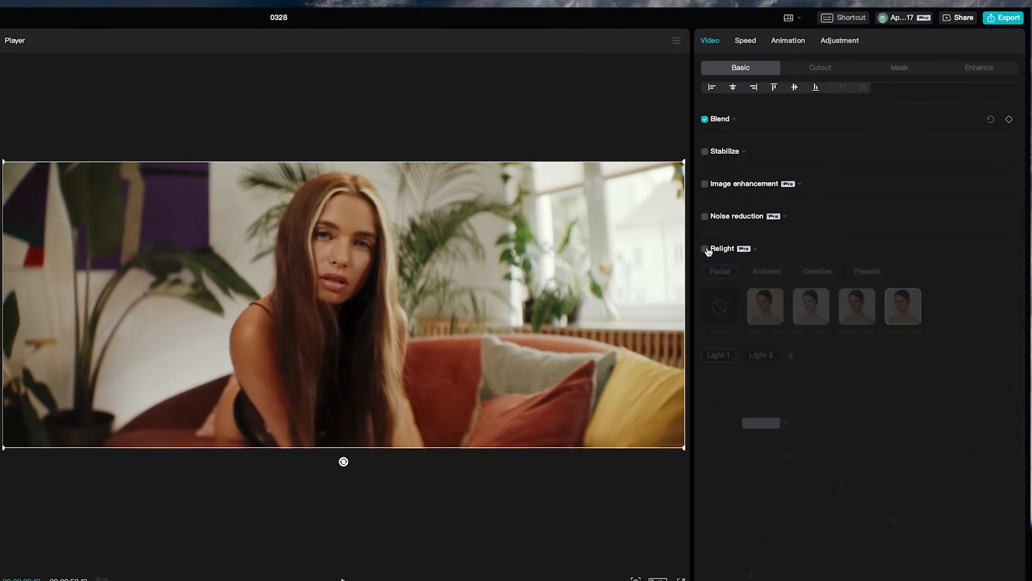
{"action": "left_click", "coordinate": [705, 249]}
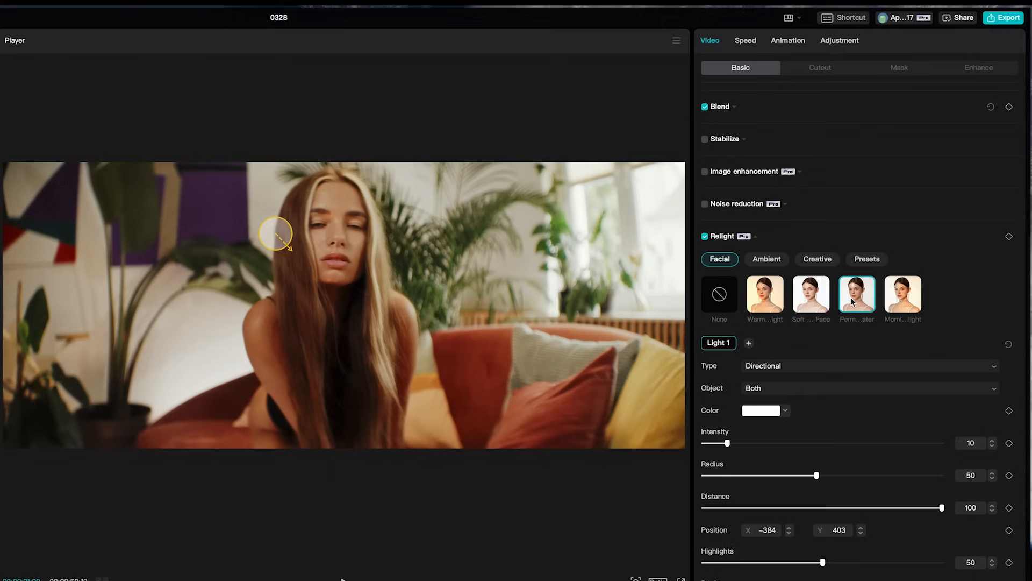
{"action": "left_click_drag", "start_coordinate": [275, 235], "coordinate": [194, 226]}
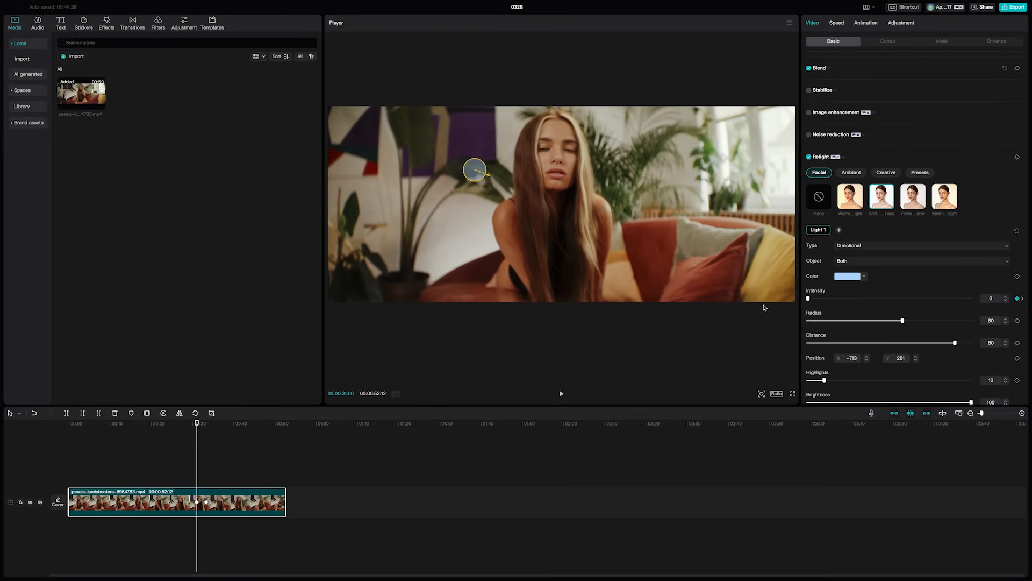
{"action": "left_click", "coordinate": [561, 394]}
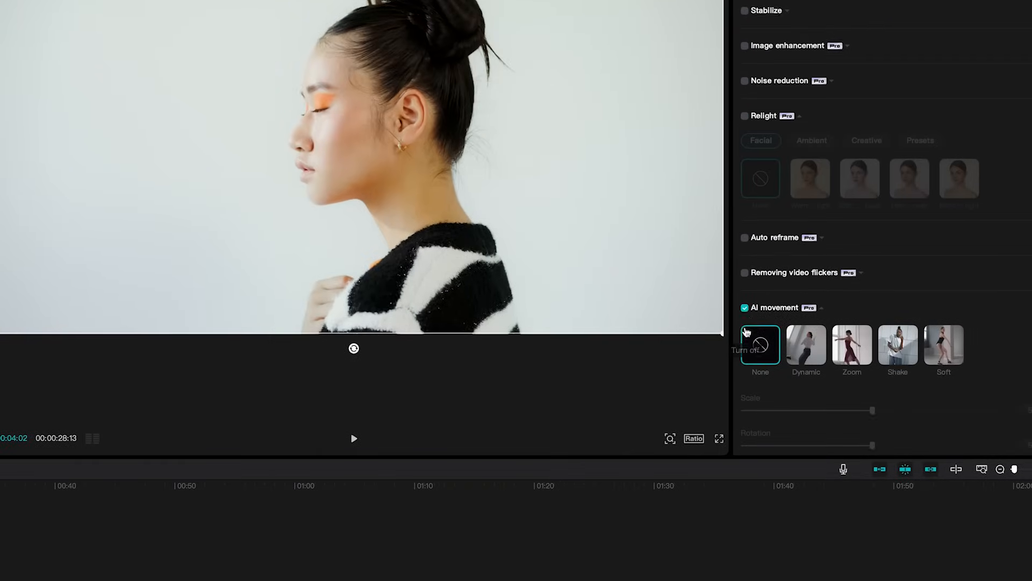
Choose the Soft AI movement style and lower its Scale to about 8.
{"action": "left_click", "coordinate": [943, 345]}
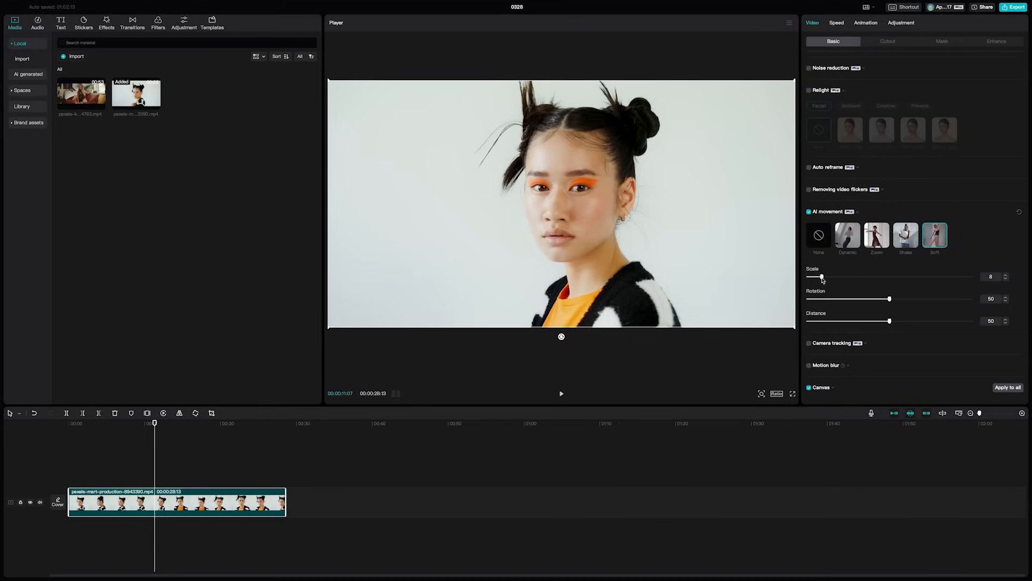
{"action": "left_click", "coordinate": [561, 394]}
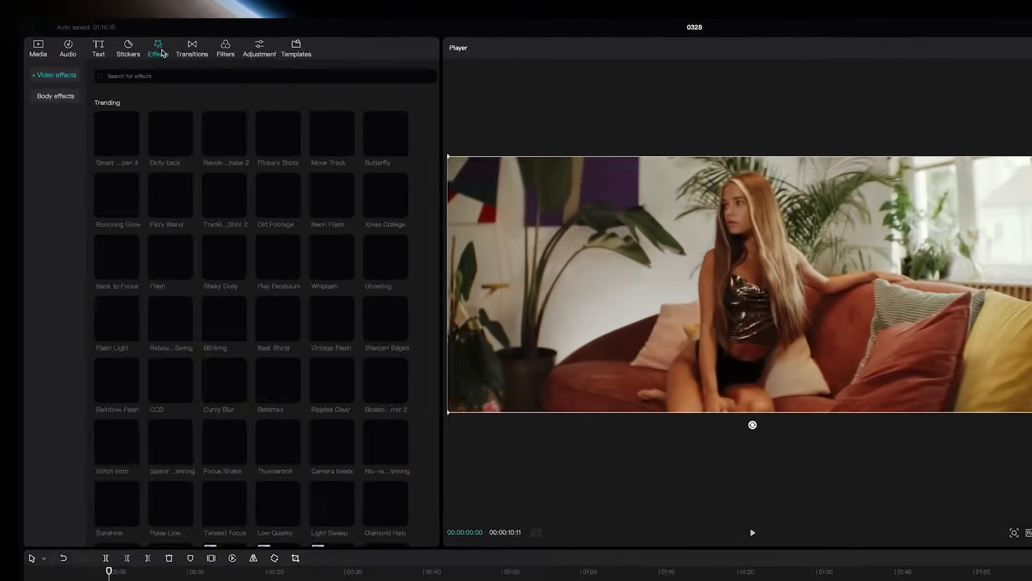
Try an effects search, clear it, and switch to the Body effects collection.
{"action": "type", "text": "ne"}
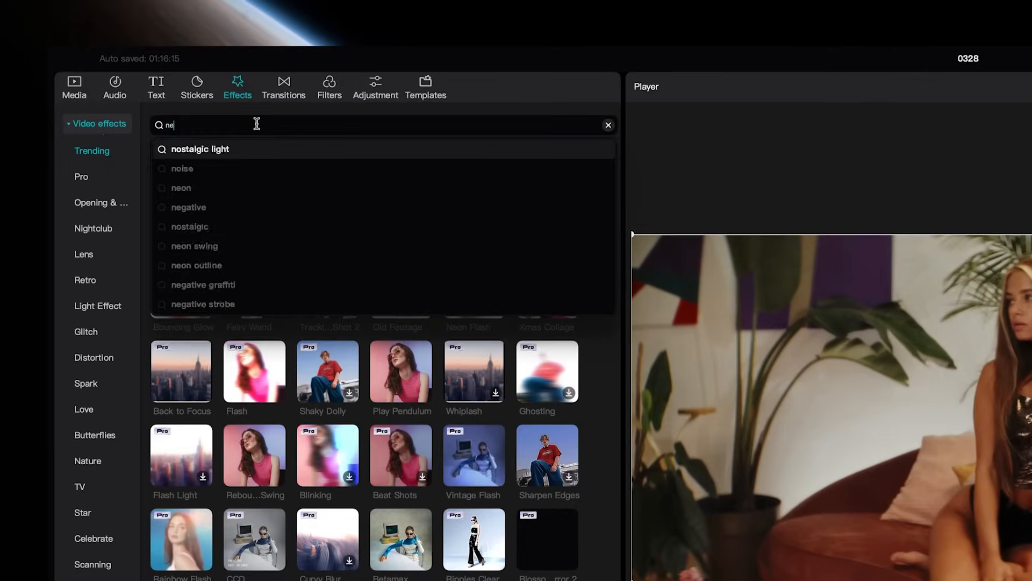
{"action": "left_click", "coordinate": [203, 284]}
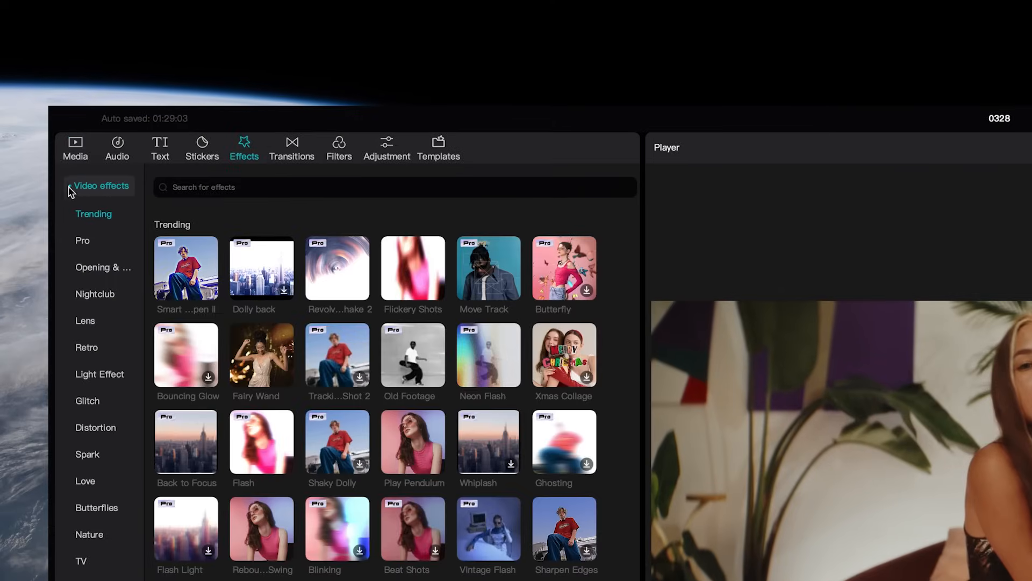
{"action": "left_click", "coordinate": [99, 214]}
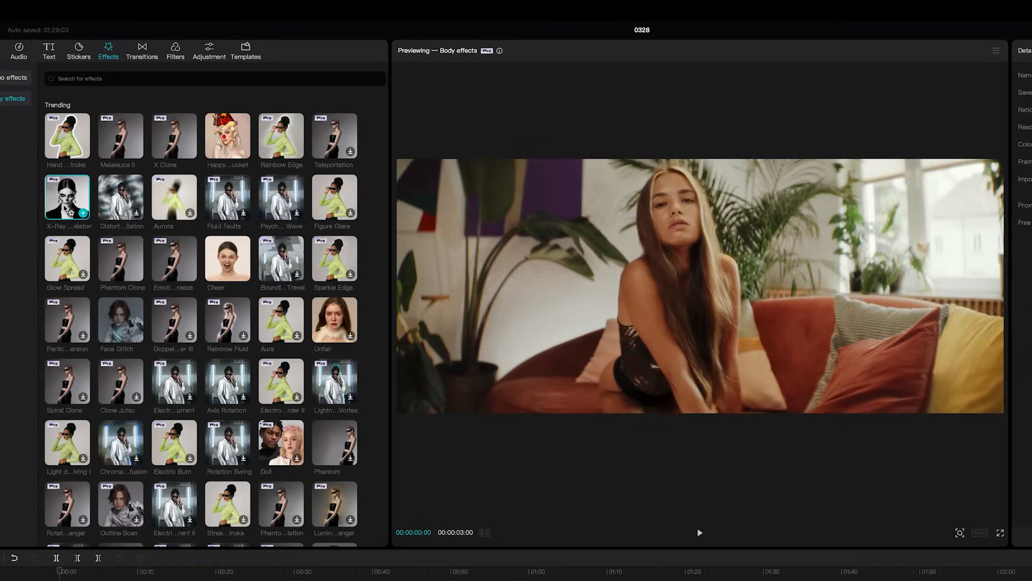
Preview the X-Ray Skeleton body effect on the sofa clip.
{"action": "left_click", "coordinate": [699, 532]}
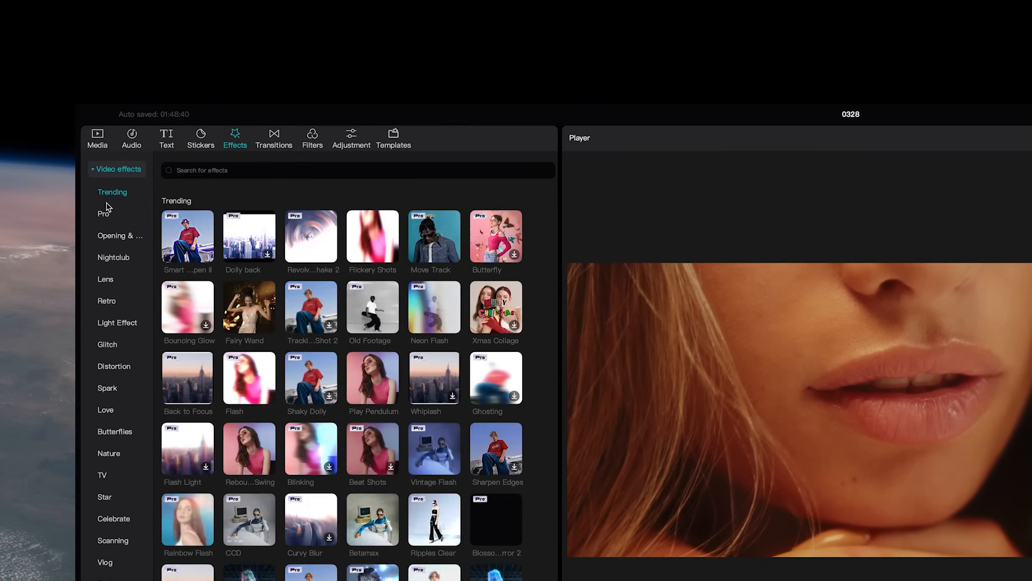
Search the effects for 'slide' and pick the slide blur suggestion.
{"action": "type", "text": "slide s"}
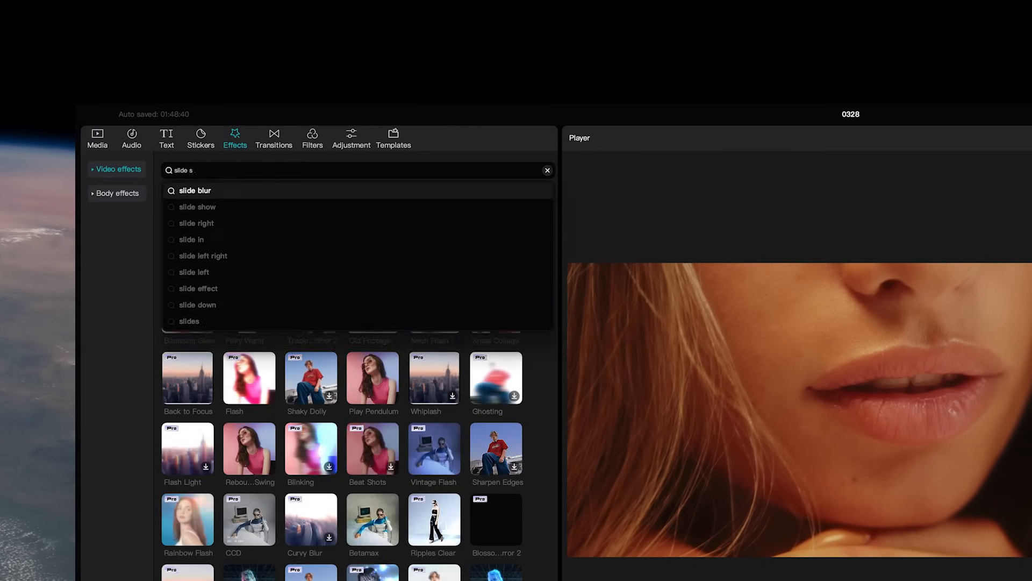
{"action": "left_click", "coordinate": [199, 207]}
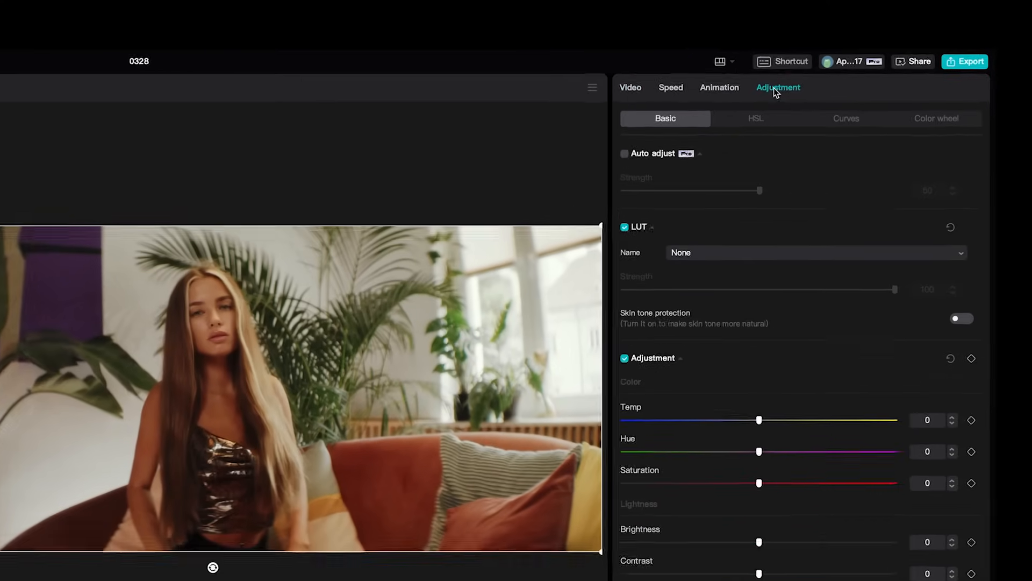
Turn on Auto adjust for the sofa clip with Strength 30.
{"action": "left_click", "coordinate": [624, 153]}
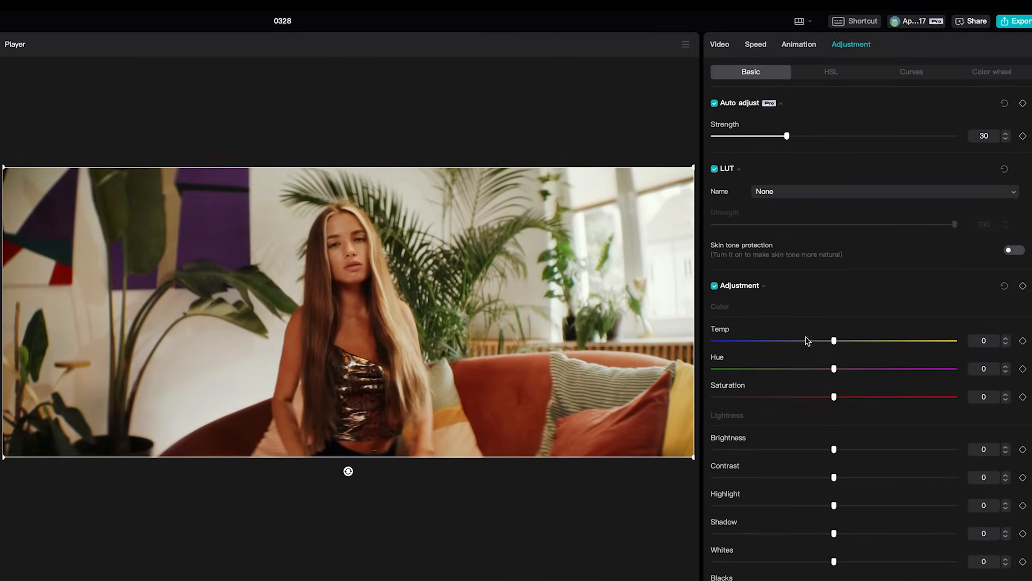
{"action": "left_click_drag", "start_coordinate": [834, 340], "coordinate": [795, 341]}
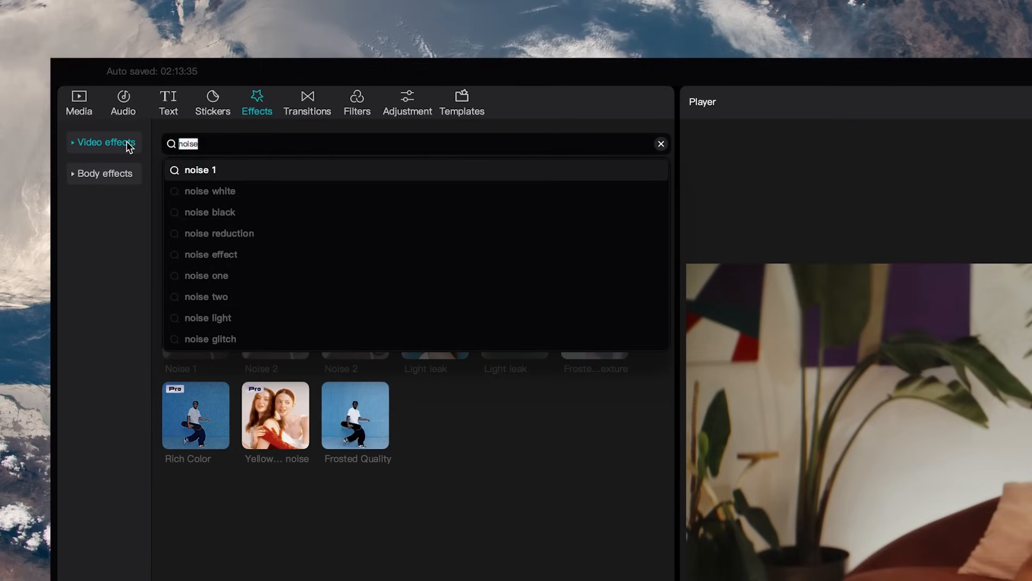
Search 'dreamy glow' and adjust the Dreamy Glow effect's span over the clip.
{"action": "type", "text": "dreamy glow"}
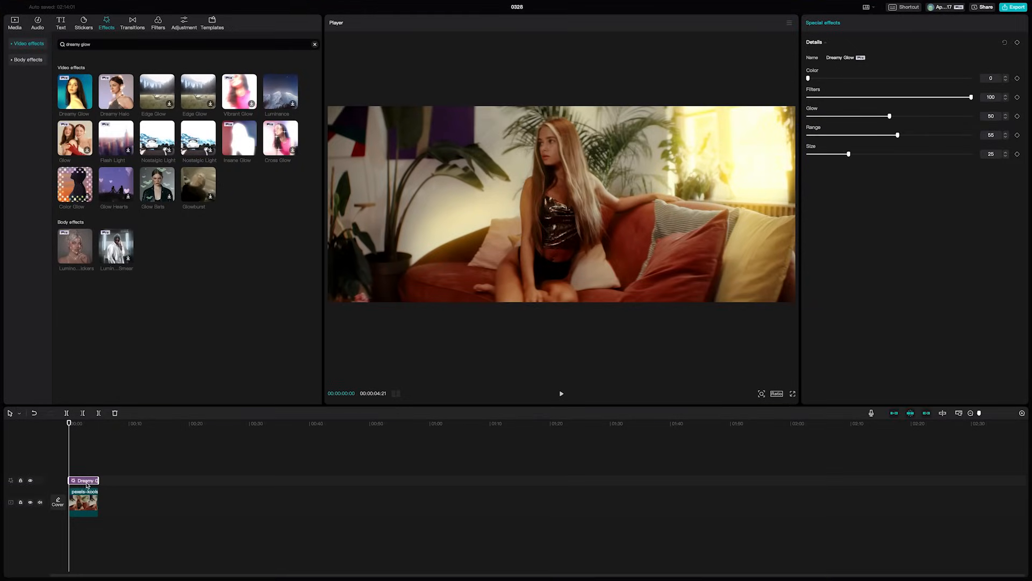
{"action": "left_click_drag", "start_coordinate": [970, 97], "coordinate": [885, 97]}
{"action": "type", "text": "leak 1"}
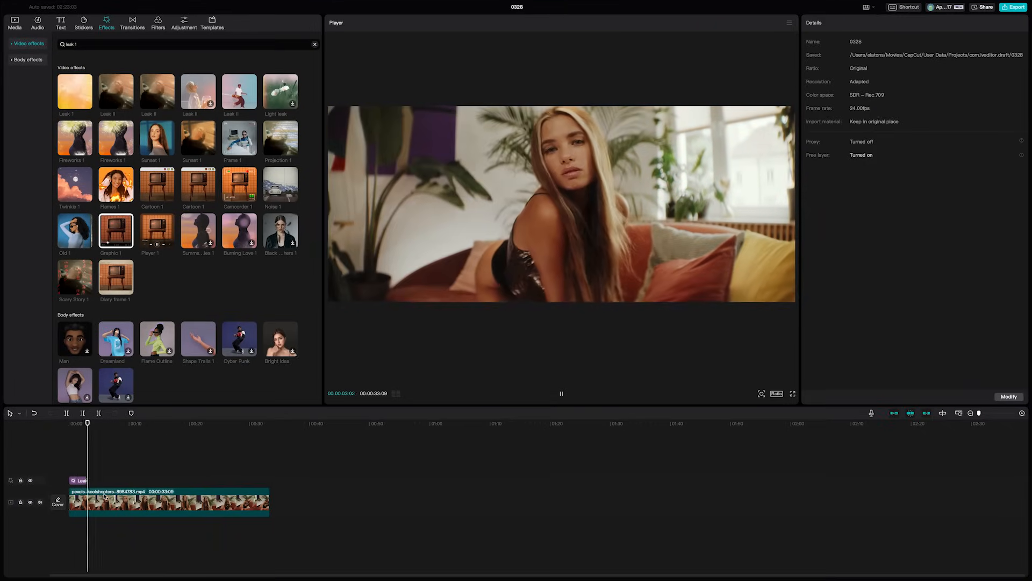
Add Leak 1 over the clip, set Atmosphere to 100 and scrub back to preview it.
{"action": "left_click", "coordinate": [75, 92]}
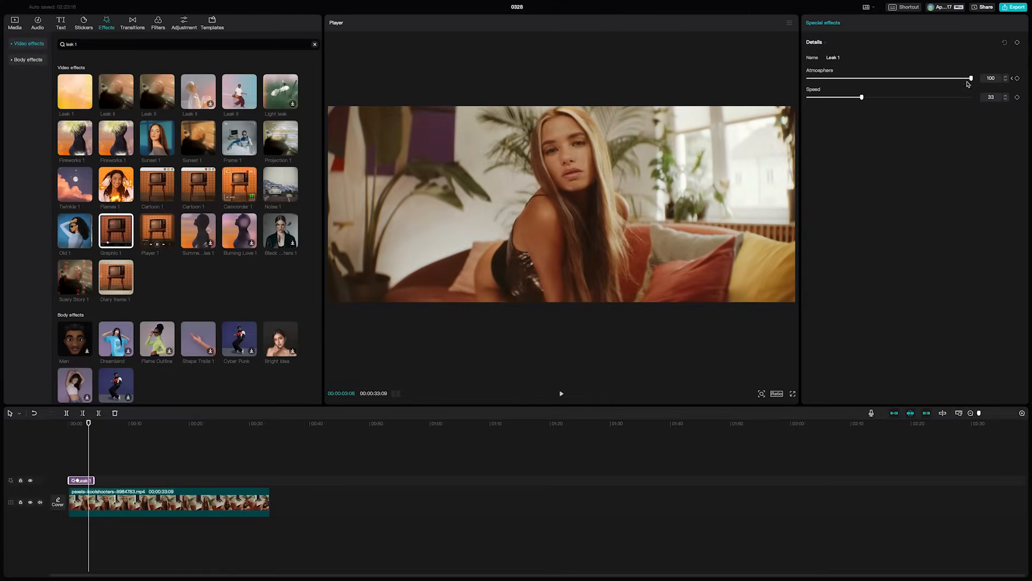
{"action": "left_click_drag", "start_coordinate": [970, 78], "coordinate": [807, 78]}
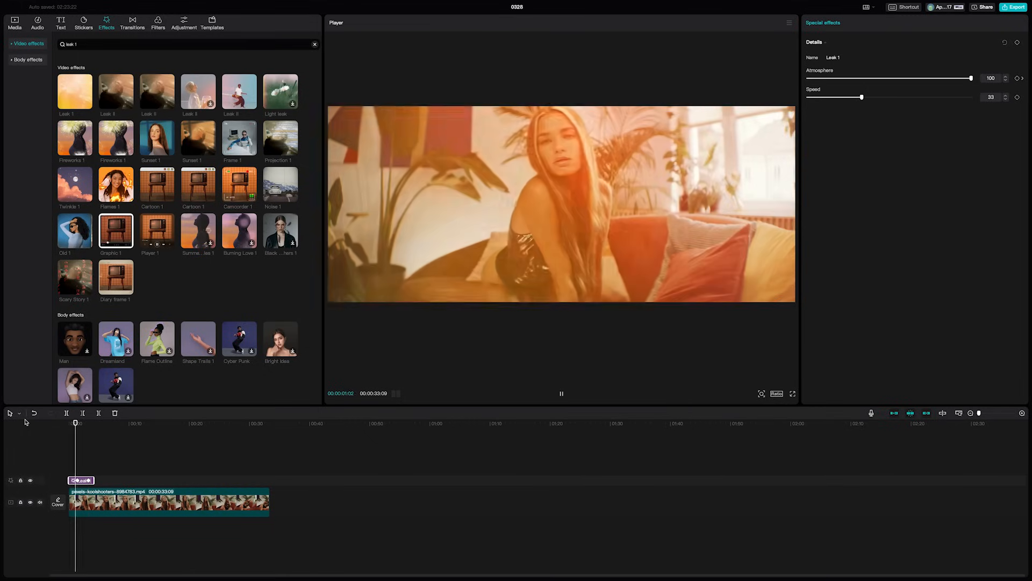
{"action": "left_click_drag", "start_coordinate": [971, 77], "coordinate": [820, 77]}
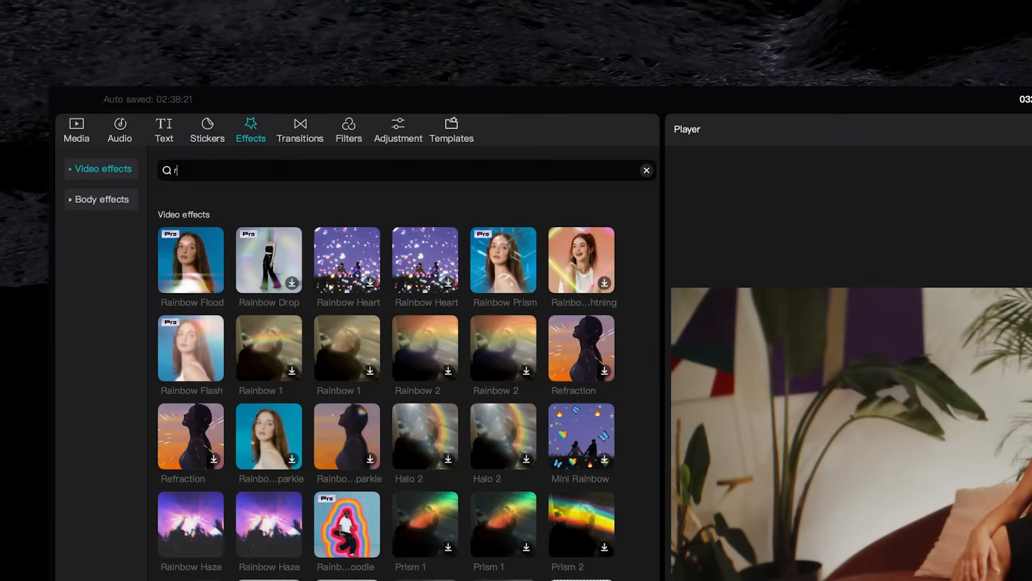
Search 'radial blur', add Rainbow Flood over the clip and stretch it to full length.
{"action": "type", "text": "radial blur"}
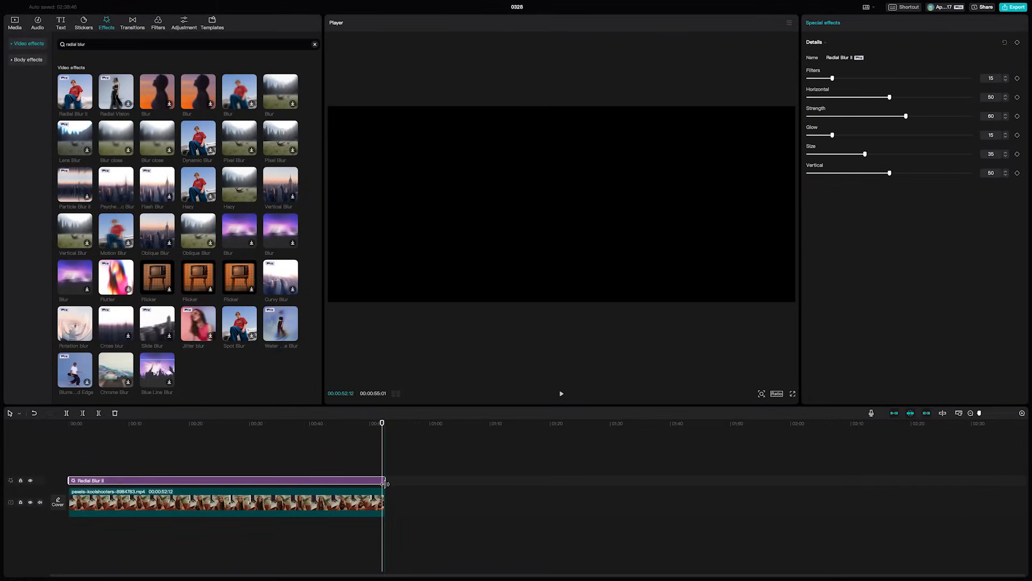
{"action": "left_click_drag", "start_coordinate": [906, 116], "coordinate": [816, 116]}
{"action": "type", "text": "rainbow flood"}
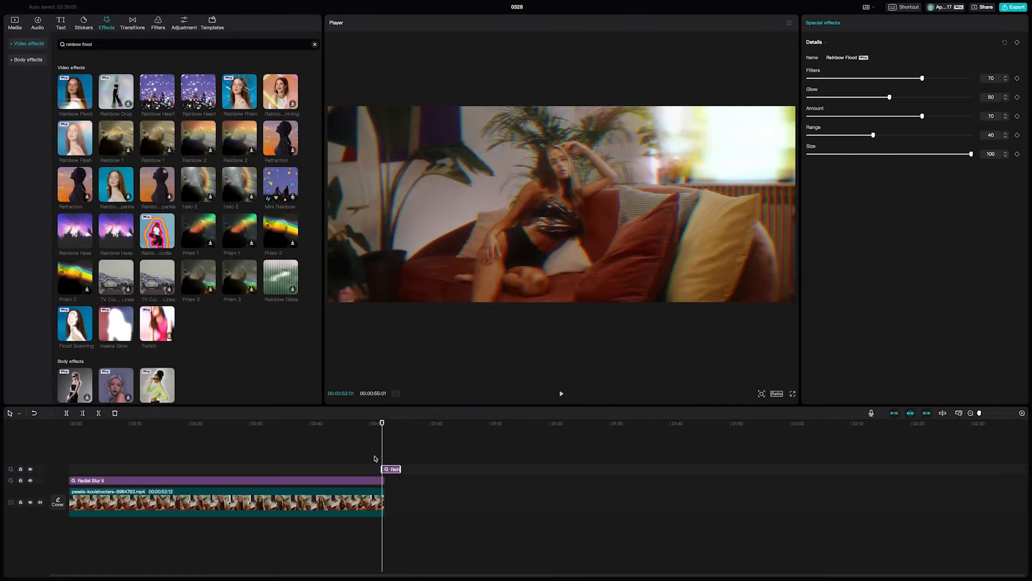
{"action": "left_click_drag", "start_coordinate": [891, 97], "coordinate": [816, 97]}
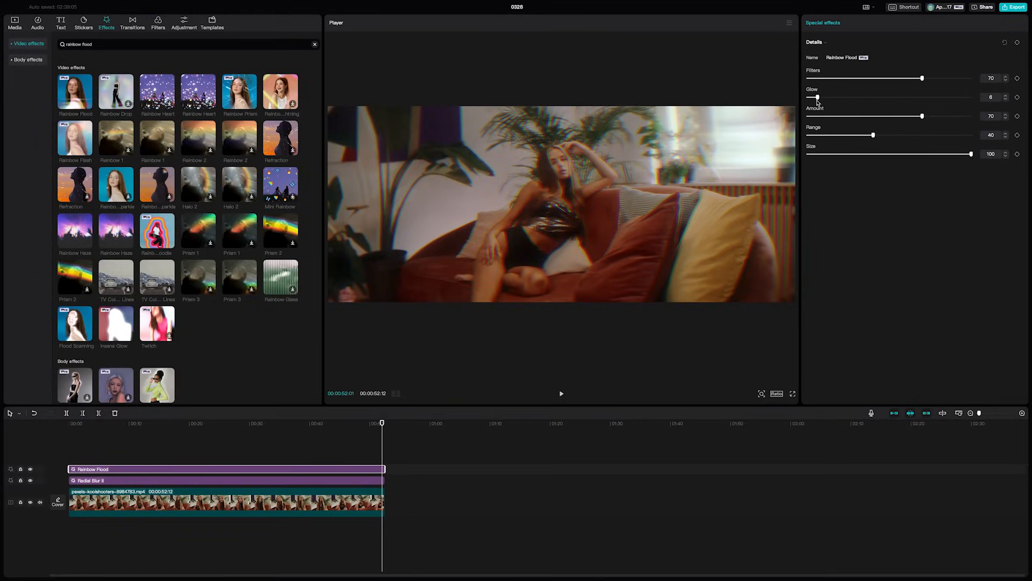
Set Rainbow Flood's Glow to 6 and Range to 100.
{"action": "left_click_drag", "start_coordinate": [874, 135], "coordinate": [971, 135]}
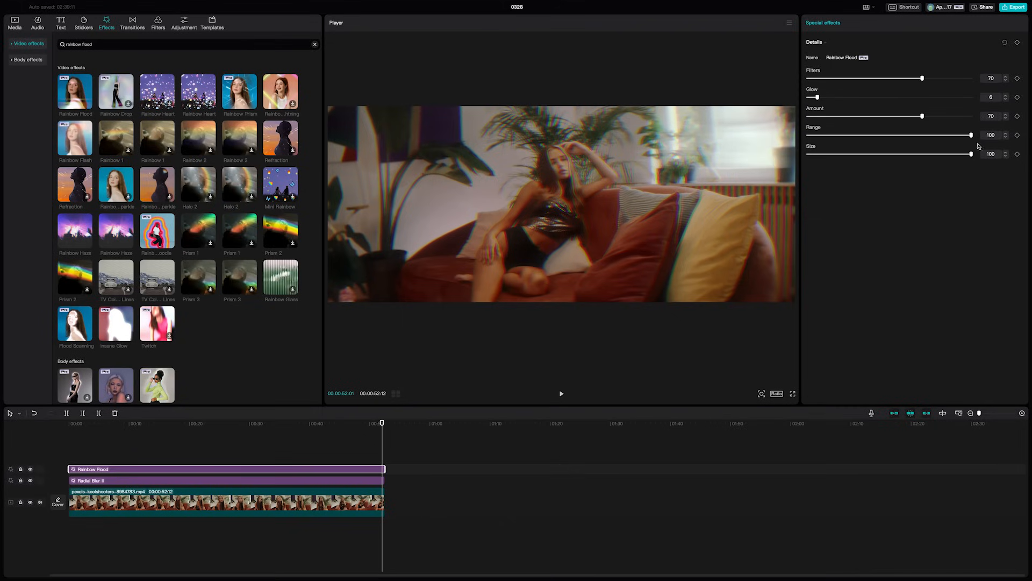
{"action": "left_click_drag", "start_coordinate": [971, 135], "coordinate": [821, 135]}
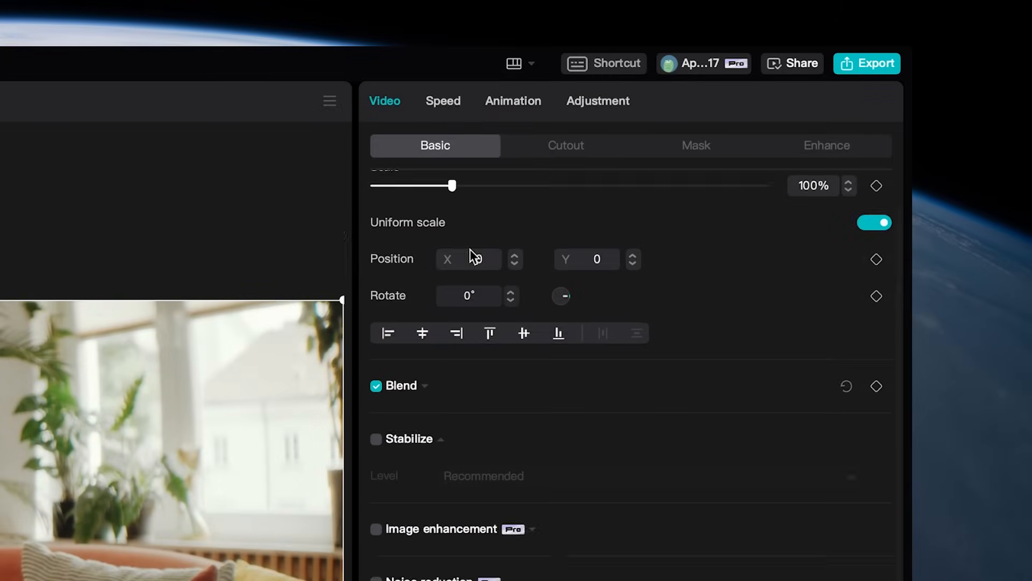
Tick Camera tracking with Face selected and start the tracking analysis.
{"action": "scroll", "scroll_direction": "down", "scroll_amount": 3}
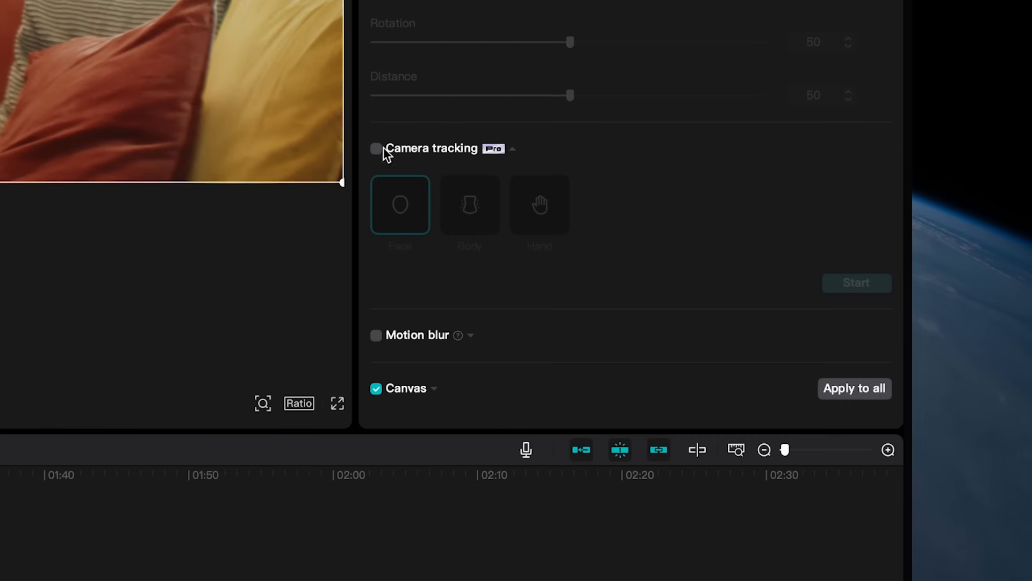
{"action": "left_click", "coordinate": [376, 149]}
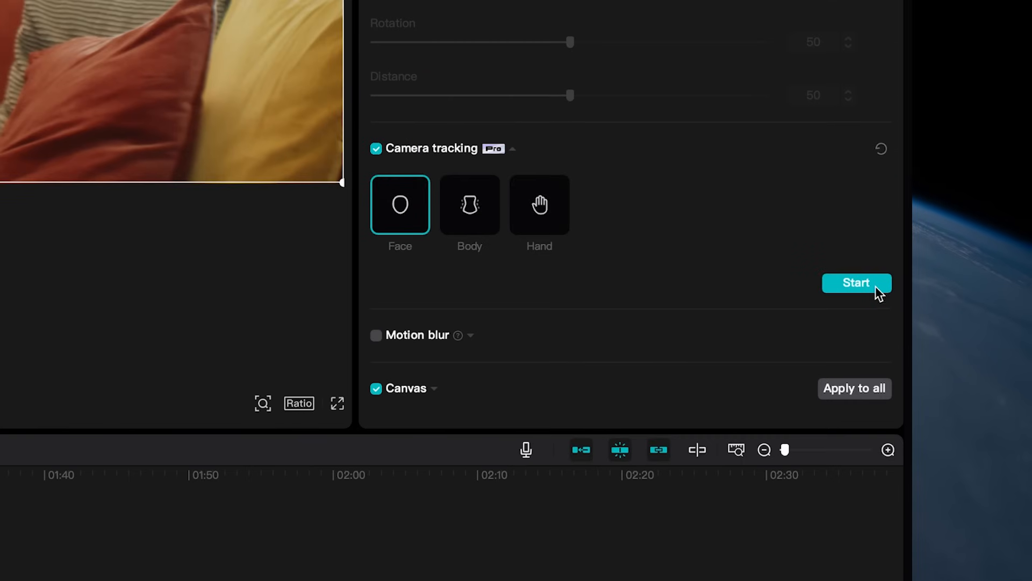
{"action": "left_click", "coordinate": [857, 283]}
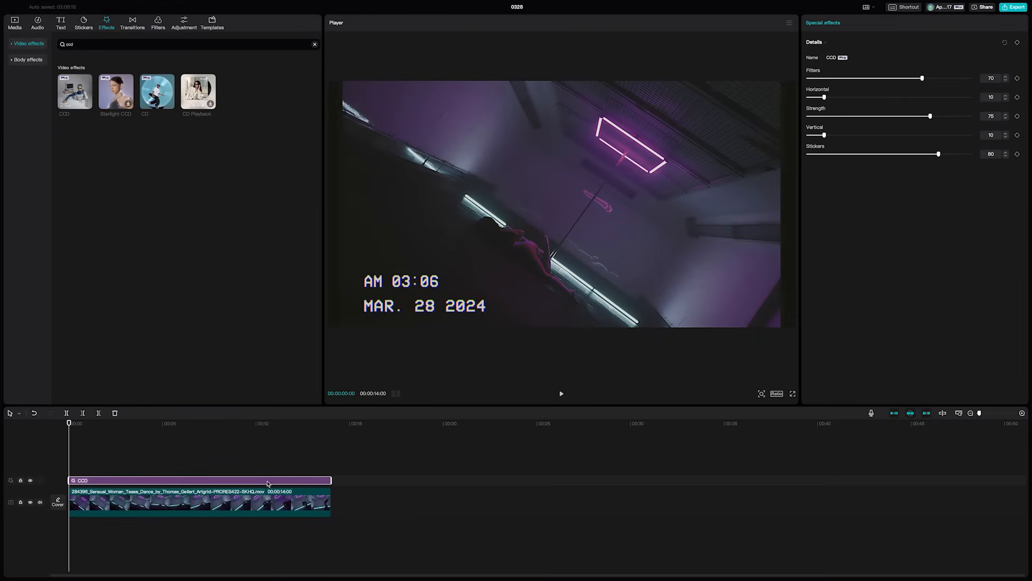
Stretch the CCD date-stamp and Vintage Purple effects to cover the whole dance clip.
{"action": "left_click_drag", "start_coordinate": [922, 78], "coordinate": [809, 77]}
{"action": "type", "text": "vintage purple"}
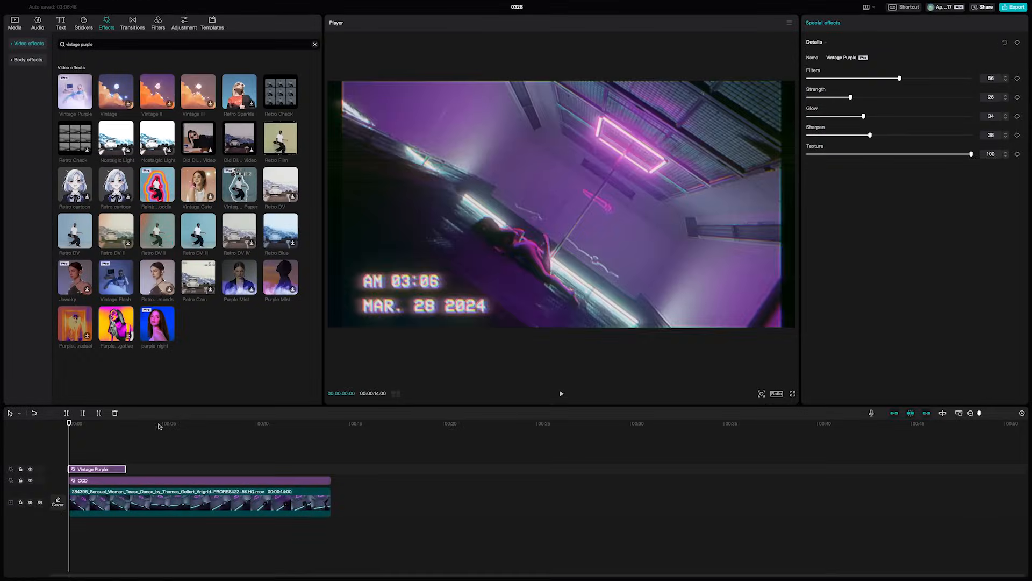
{"action": "left_click_drag", "start_coordinate": [850, 97], "coordinate": [808, 97]}
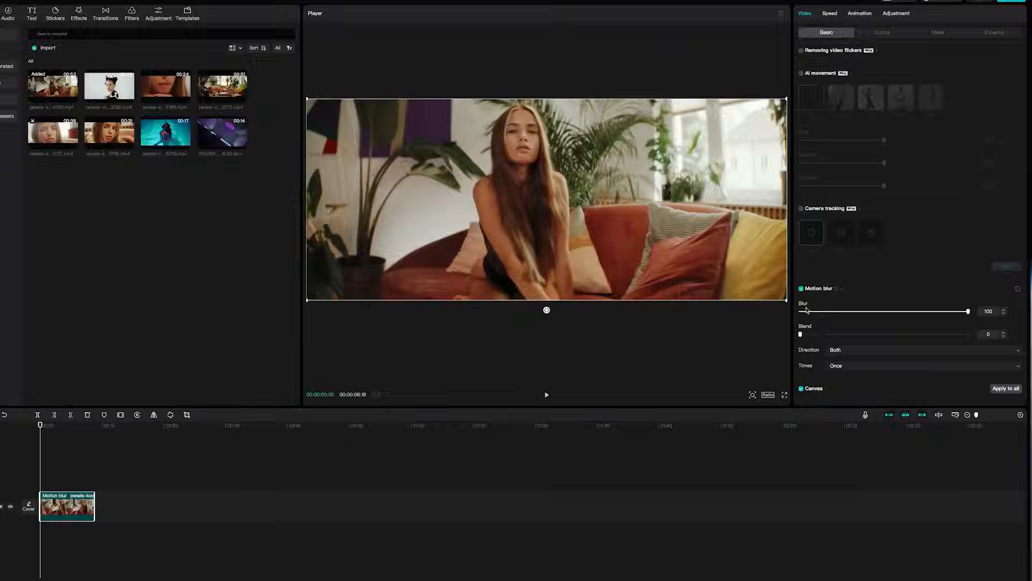
Add the Dizzy effect from Trending over the motion-blurred sofa clip and preview playback.
{"action": "left_click", "coordinate": [78, 13]}
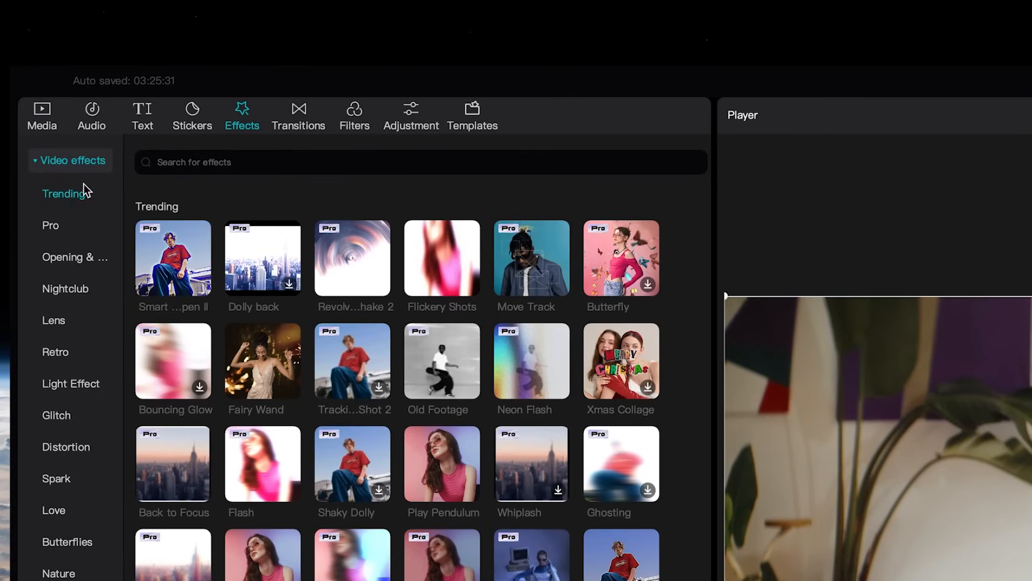
{"action": "scroll", "scroll_direction": "down", "scroll_amount": 3}
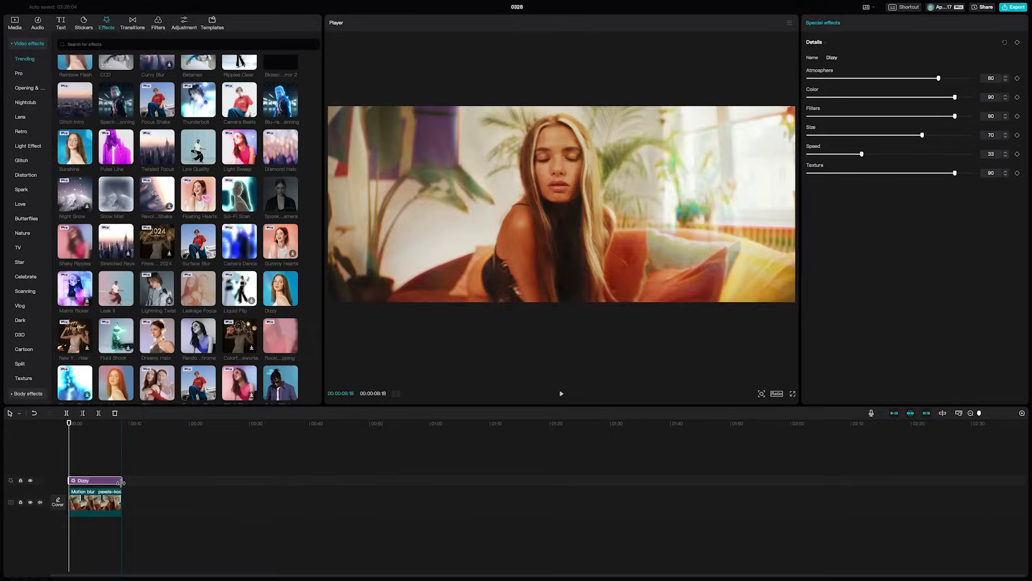
{"action": "left_click", "coordinate": [562, 393]}
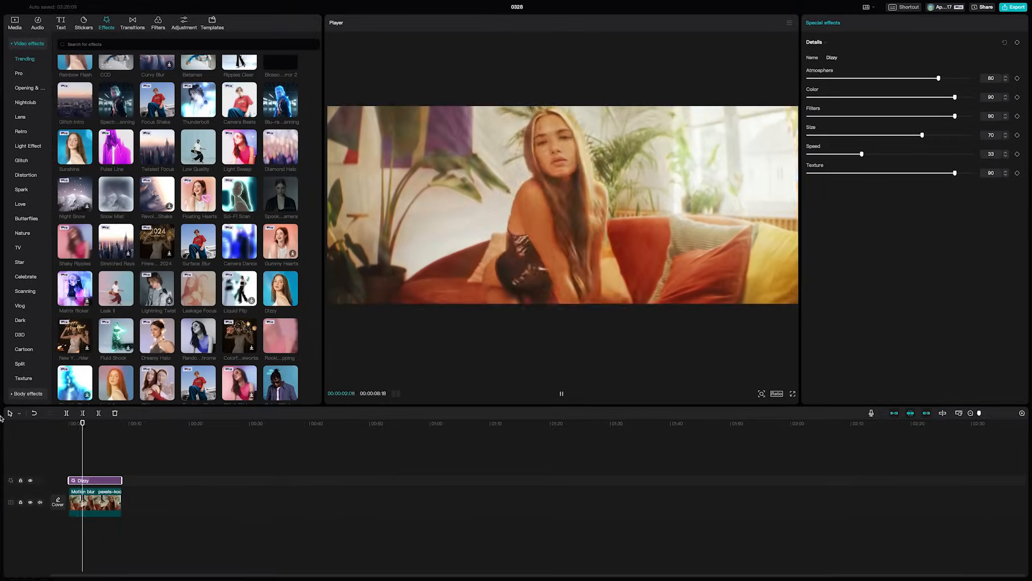